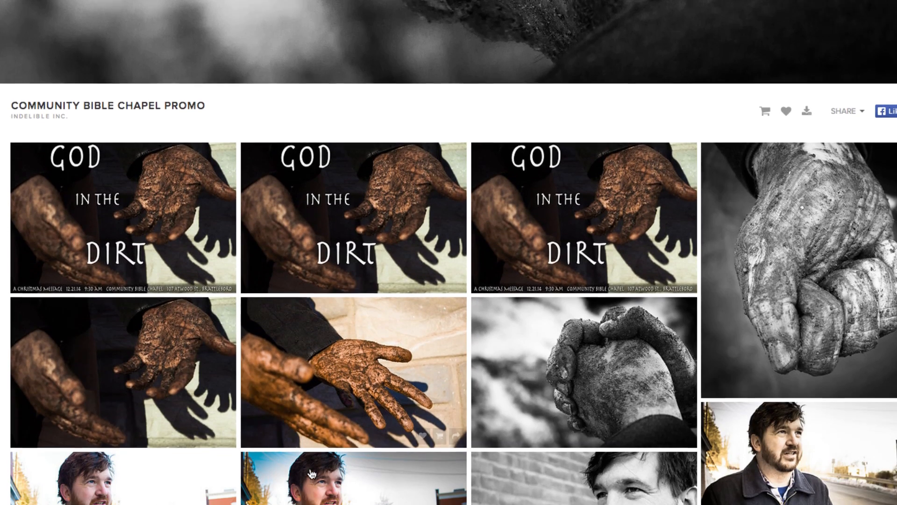
# Unlock the gallery download by entering the email address and 4-digit PIN
pyautogui.scroll(-3)
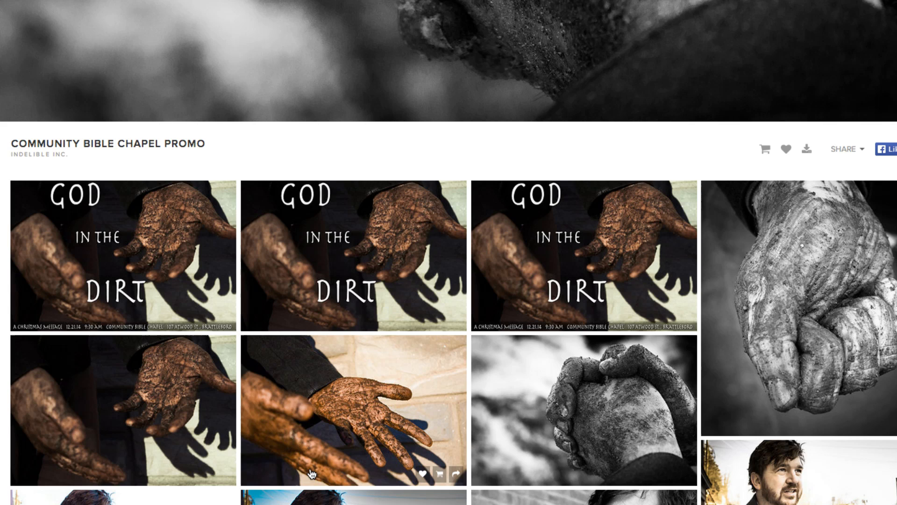
pyautogui.moveTo(804, 279)
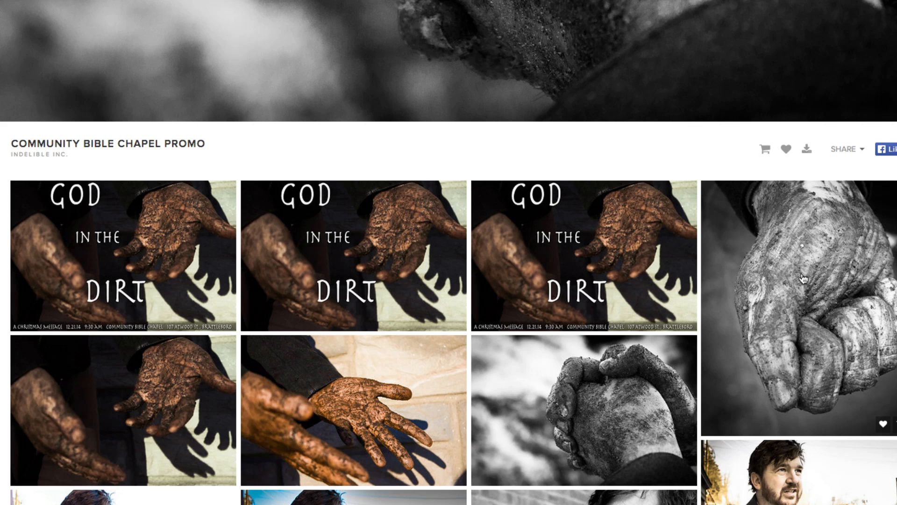
pyautogui.moveTo(807, 150)
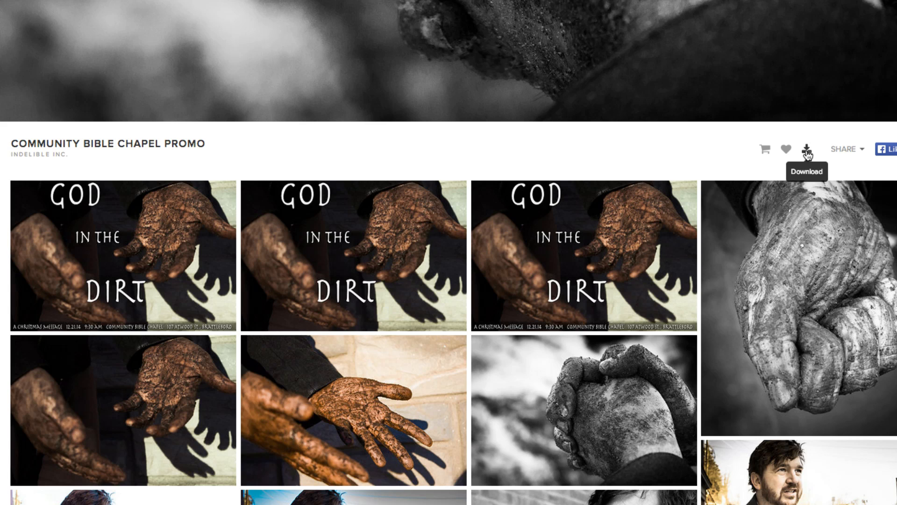
pyautogui.click(807, 149)
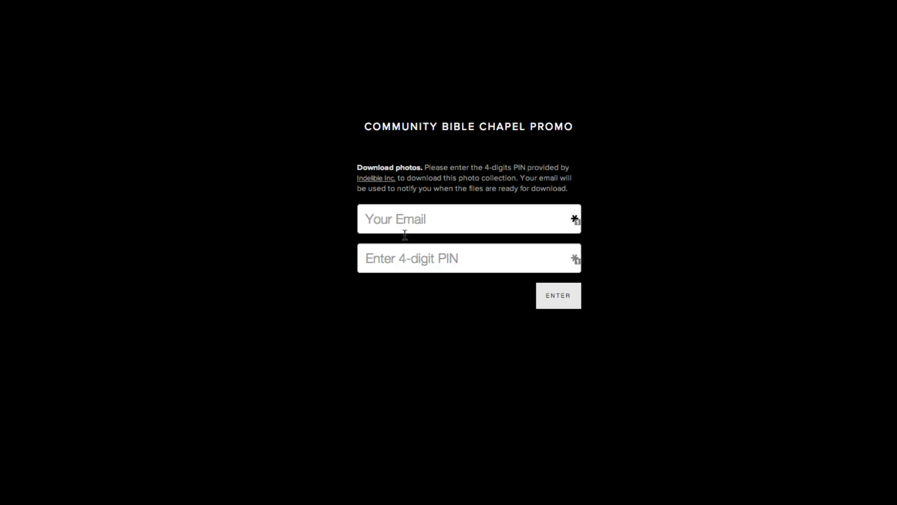
pyautogui.click(468, 218)
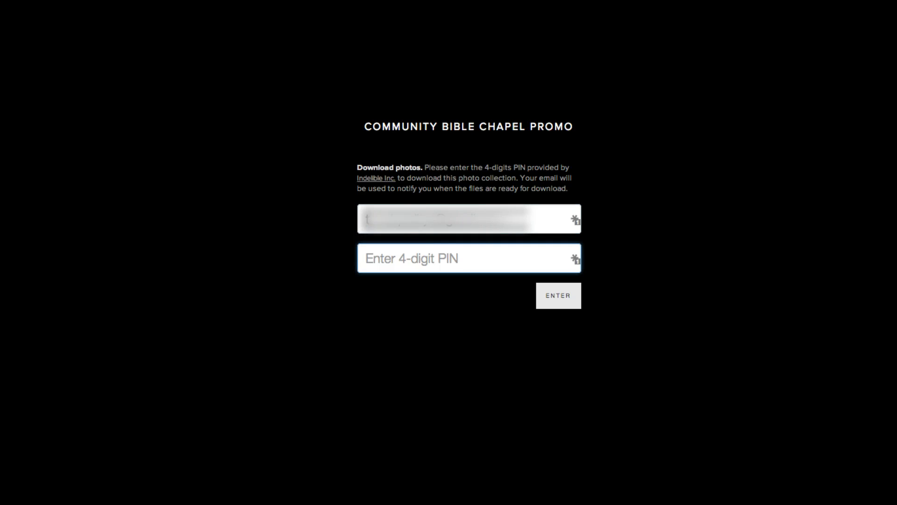
pyautogui.click(557, 296)
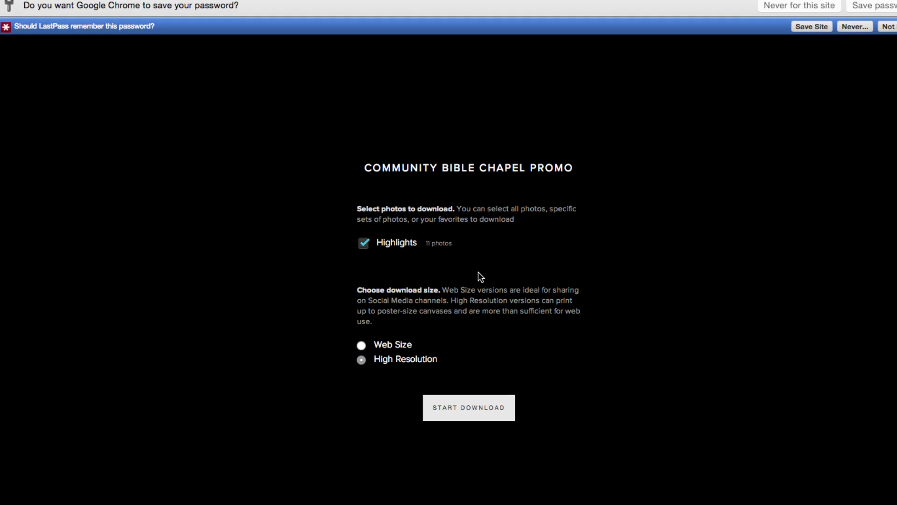
# Submit the PIN and start preparing the High Resolution download of Highlights (11 photos)
pyautogui.click(361, 345)
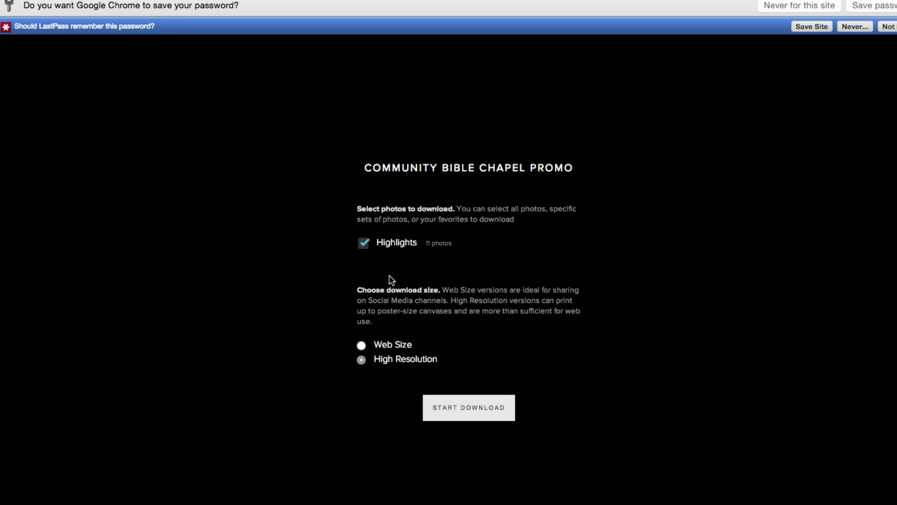
pyautogui.moveTo(402, 269)
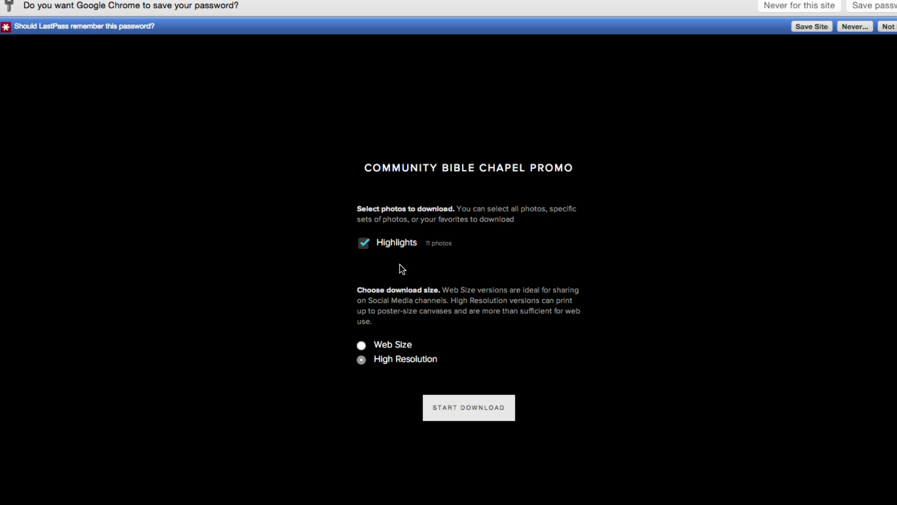
pyautogui.moveTo(485, 418)
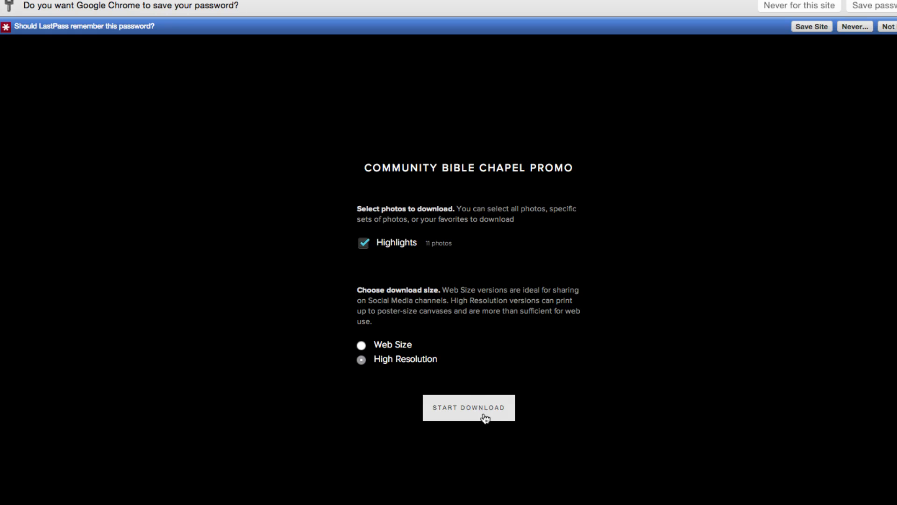
pyautogui.click(468, 406)
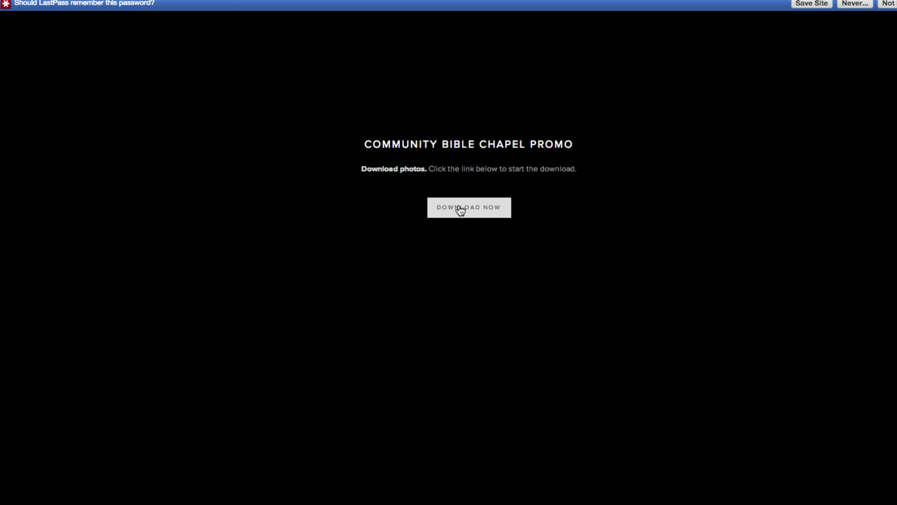
# Download the prepared zip into the Dropbox folder as Photo_Gallery.zip
pyautogui.click(468, 207)
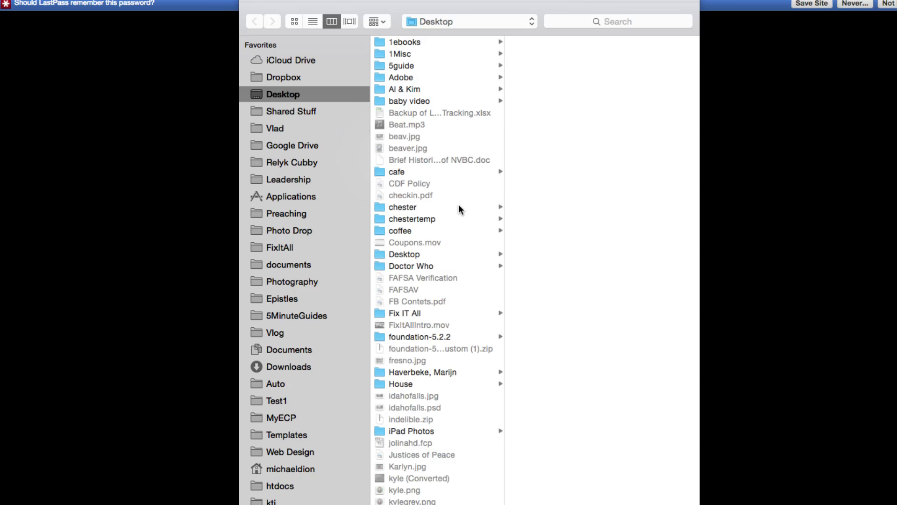
pyautogui.moveTo(435, 210)
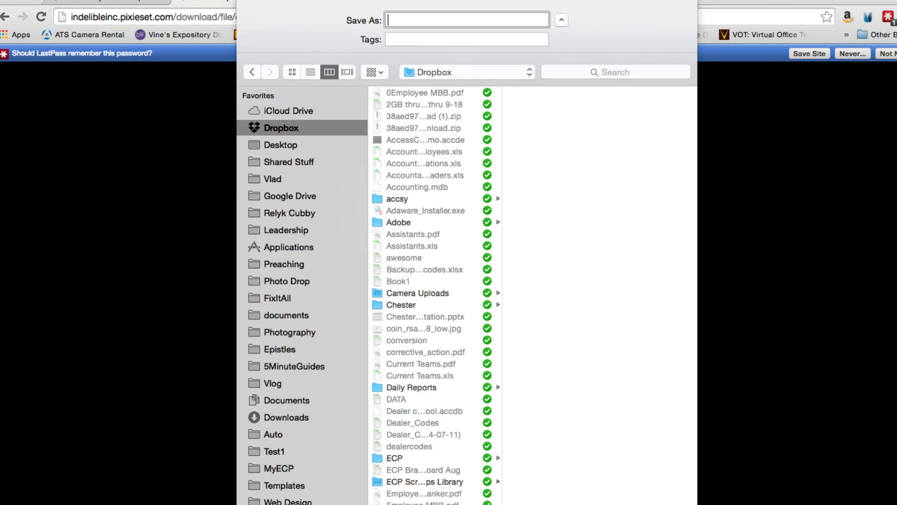
pyautogui.write('Photo_')
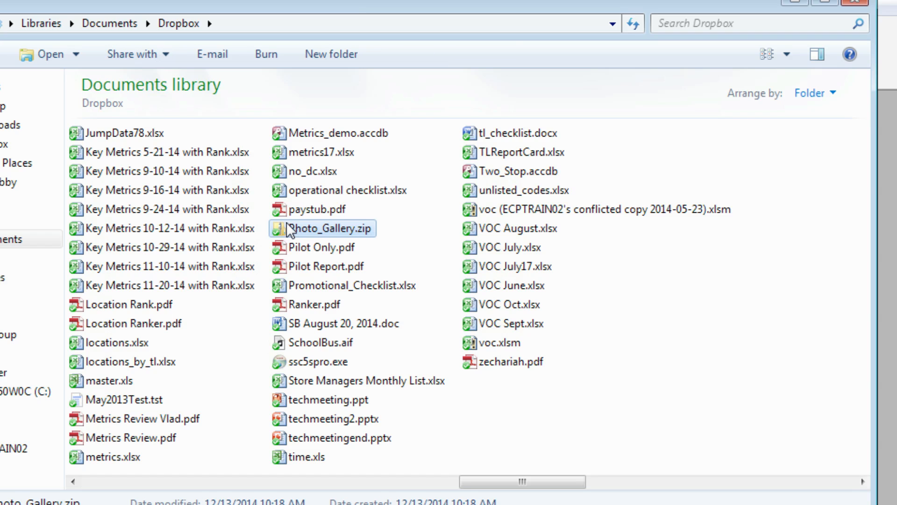
# Extract Photo_Gallery.zip into a new Photo_Gallery folder at the default destination
pyautogui.rightClick(330, 229)
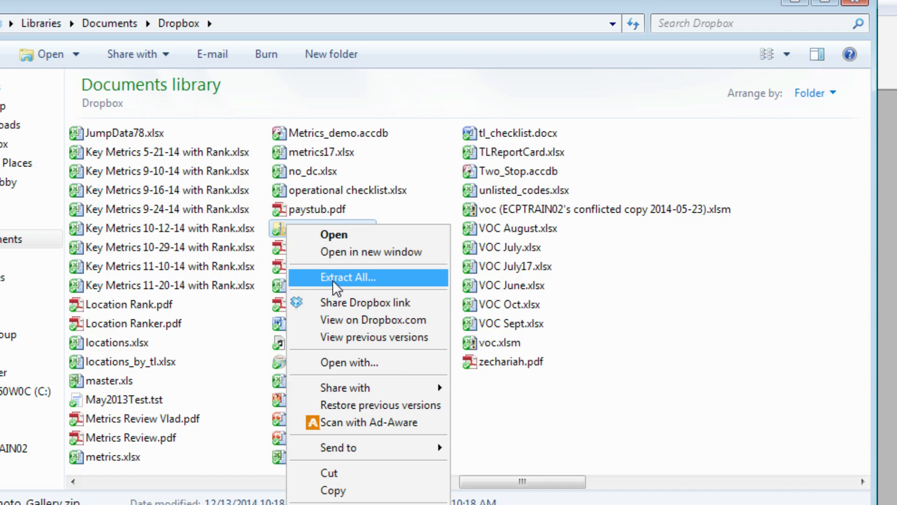
pyautogui.click(348, 277)
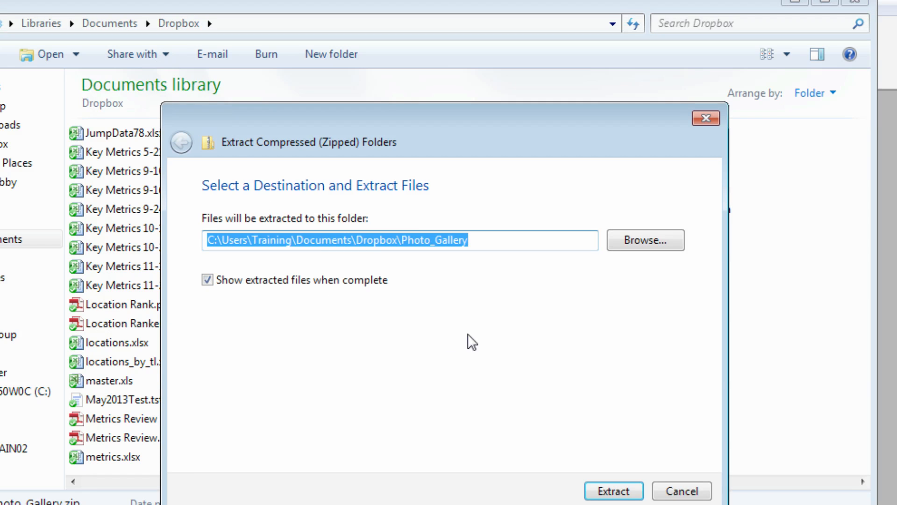
pyautogui.moveTo(597, 356)
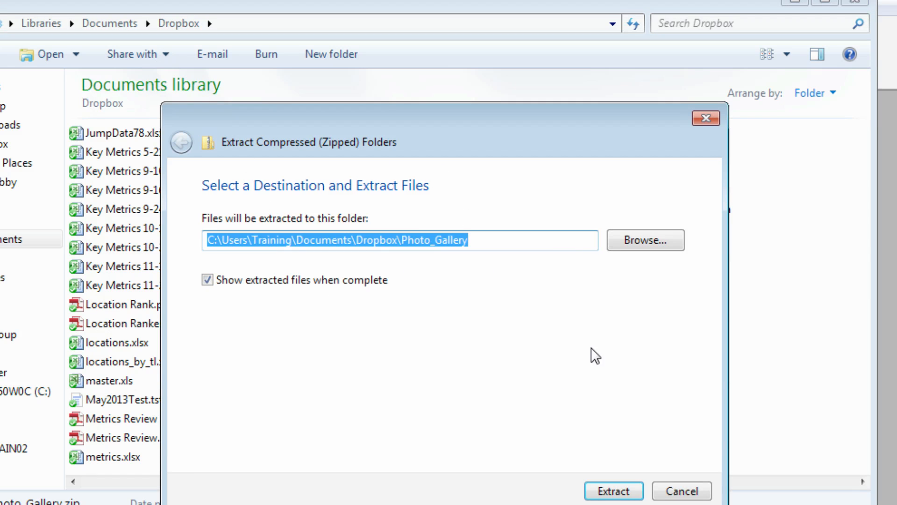
pyautogui.moveTo(544, 299)
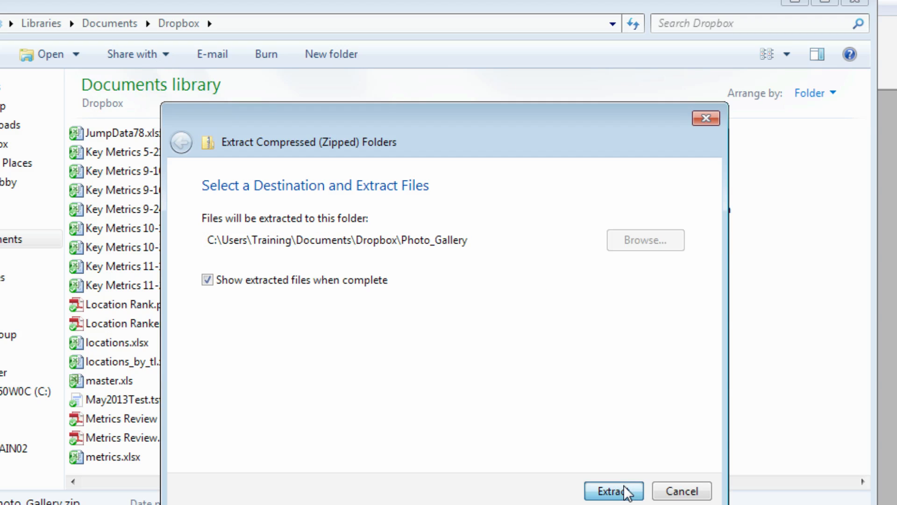
pyautogui.click(613, 491)
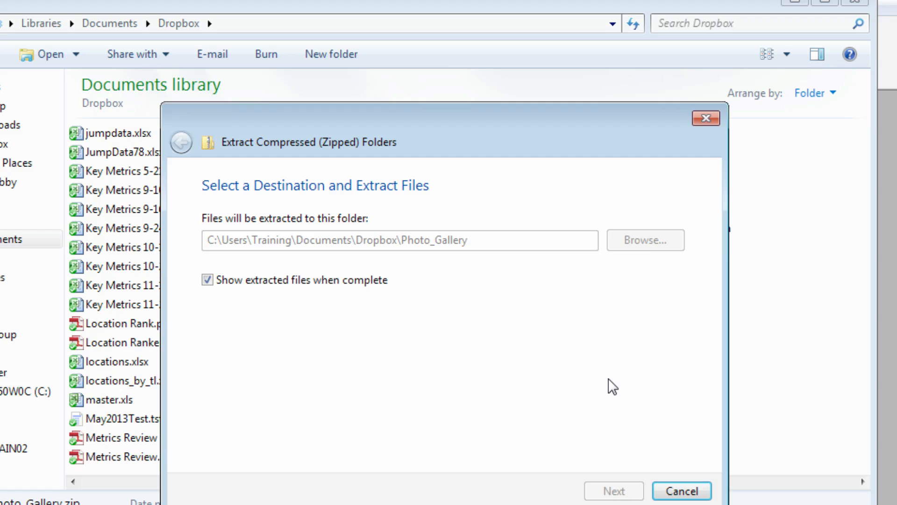
pyautogui.click(612, 491)
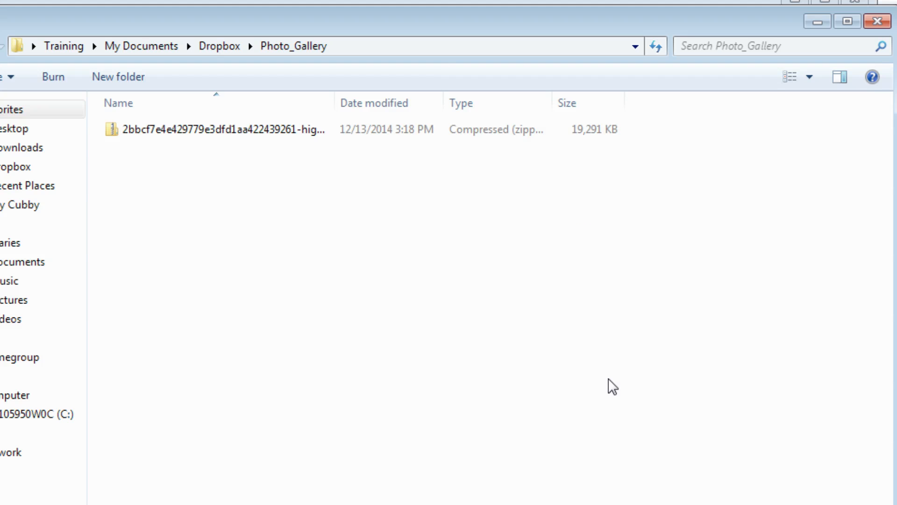
# Browse into the long-named nested zip and its highlights folder of eleven JPEGs
pyautogui.click(218, 129)
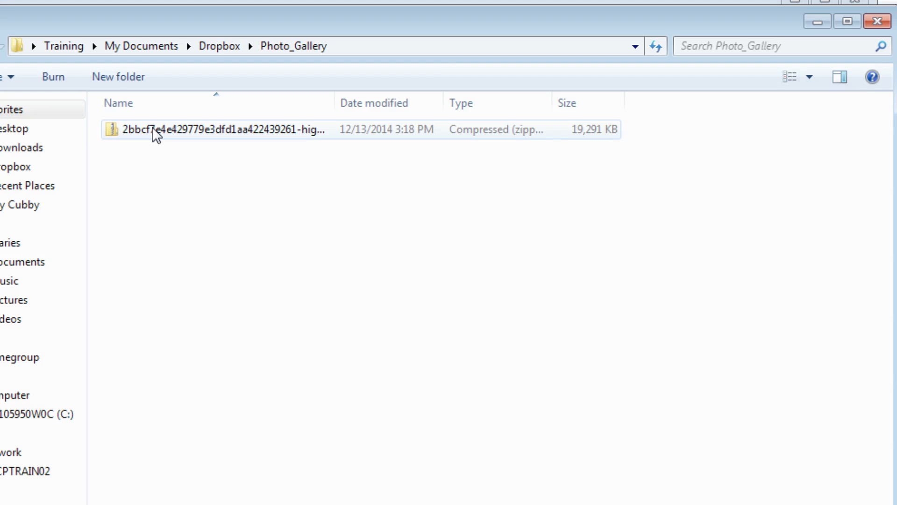
pyautogui.click(218, 129)
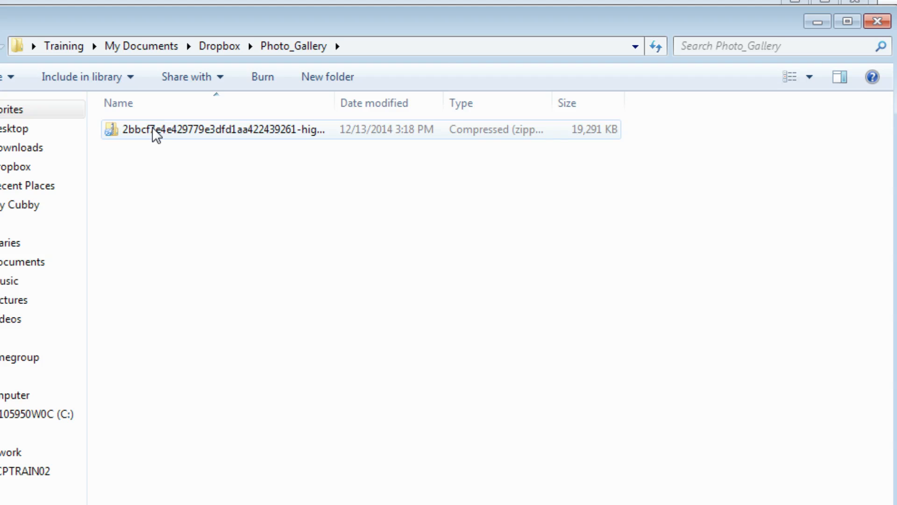
pyautogui.doubleClick(215, 129)
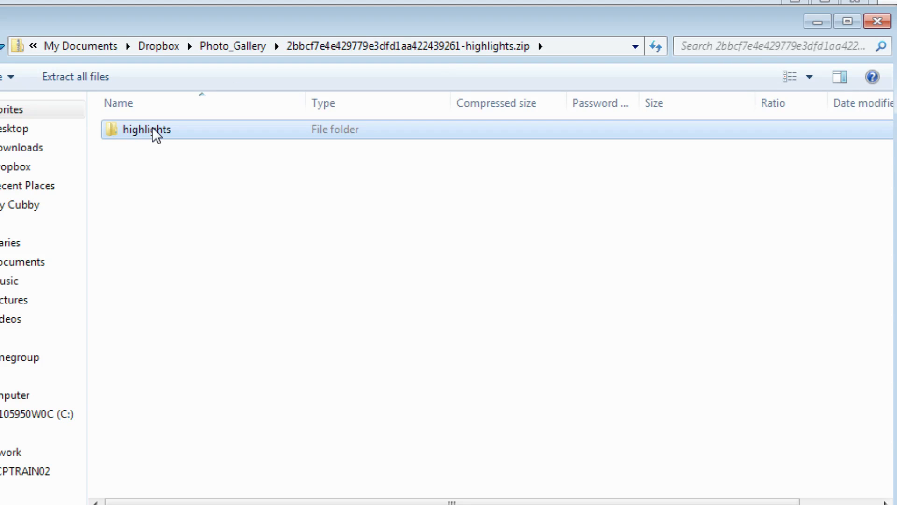
pyautogui.doubleClick(147, 129)
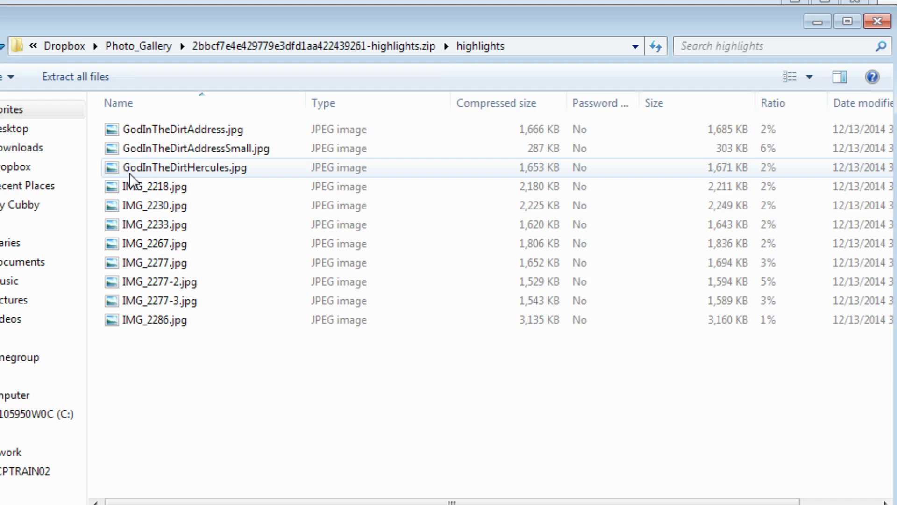
pyautogui.moveTo(552, 148)
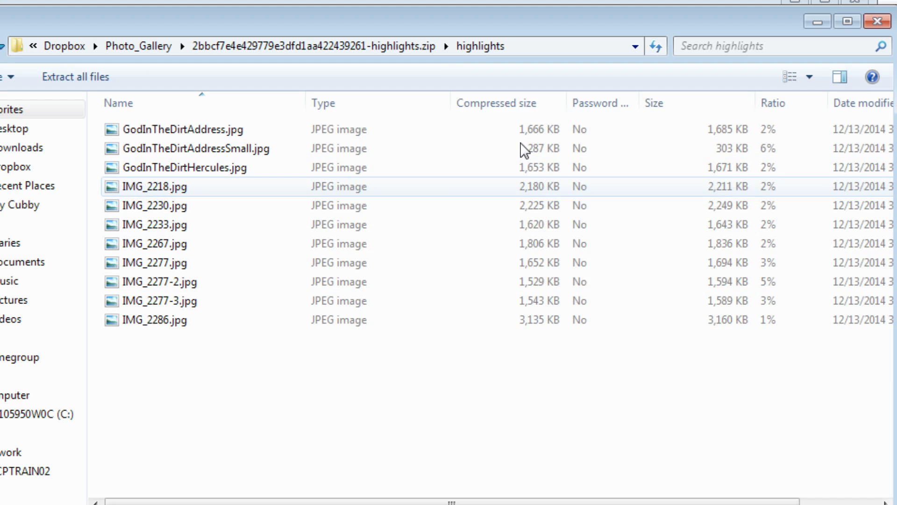
pyautogui.moveTo(272, 192)
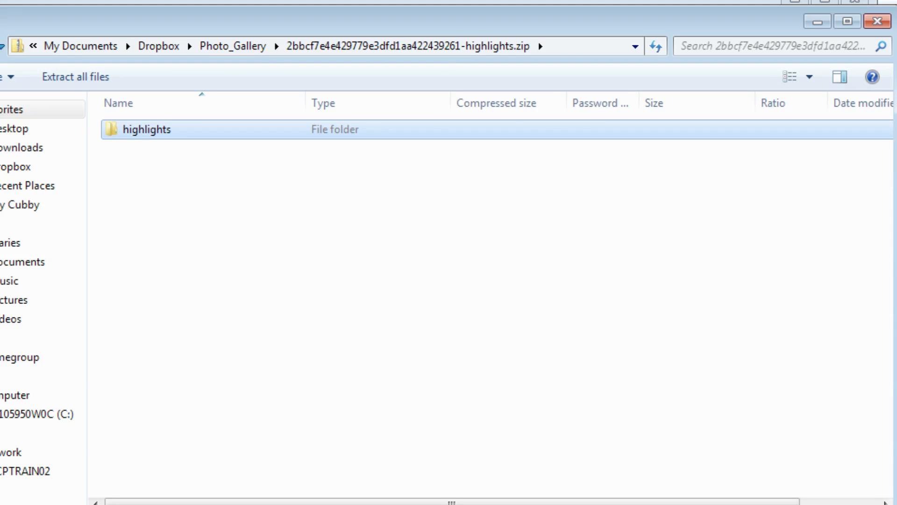
# Extract the nested highlights zip into its same-named folder at the default destination
pyautogui.click(294, 47)
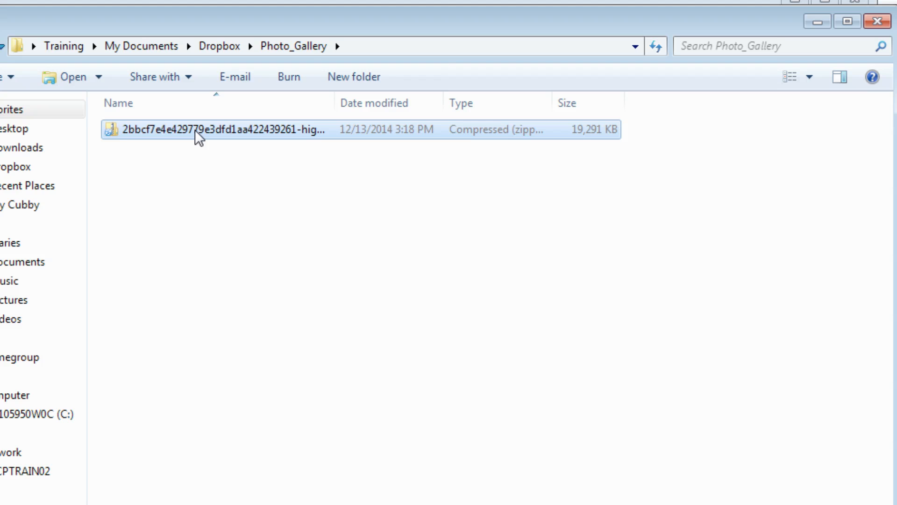
pyautogui.moveTo(163, 138)
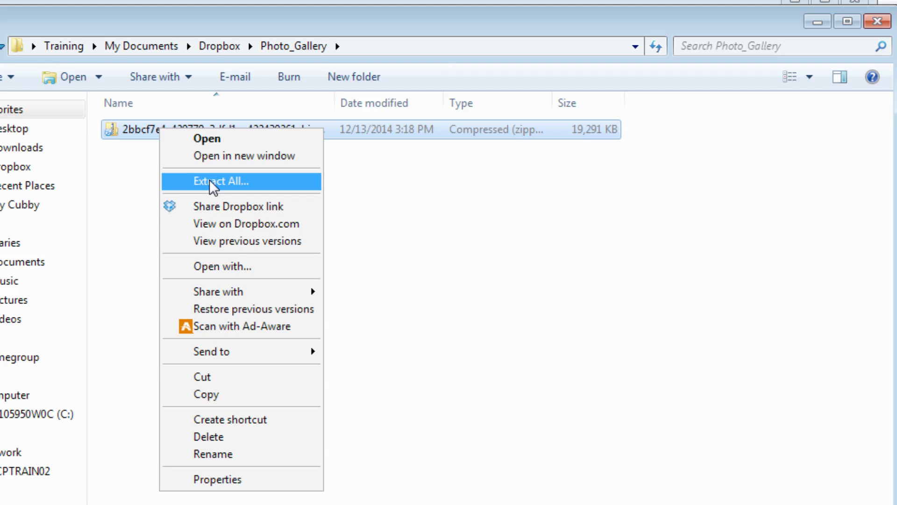
pyautogui.click(221, 181)
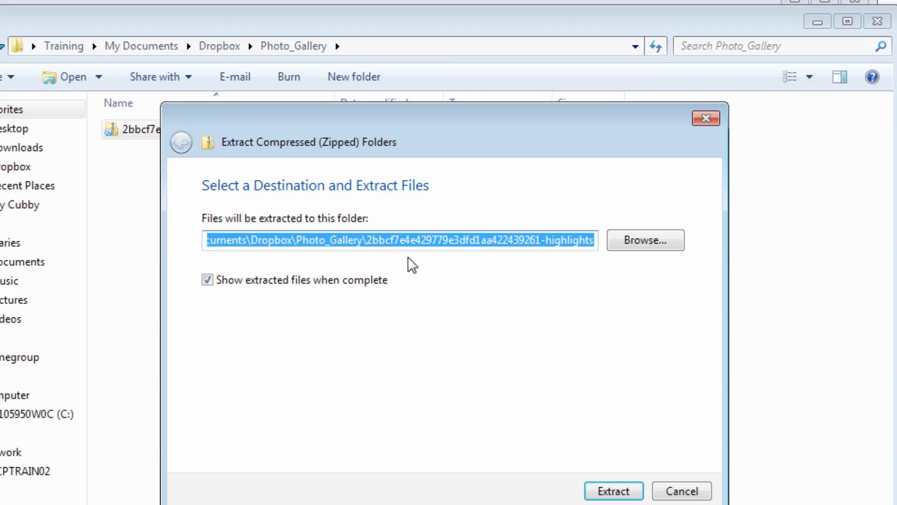
pyautogui.moveTo(437, 262)
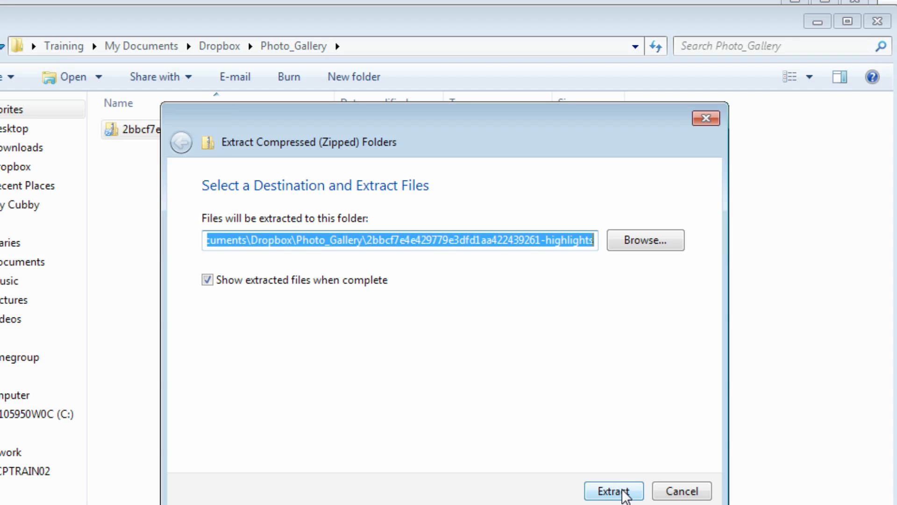
pyautogui.click(613, 491)
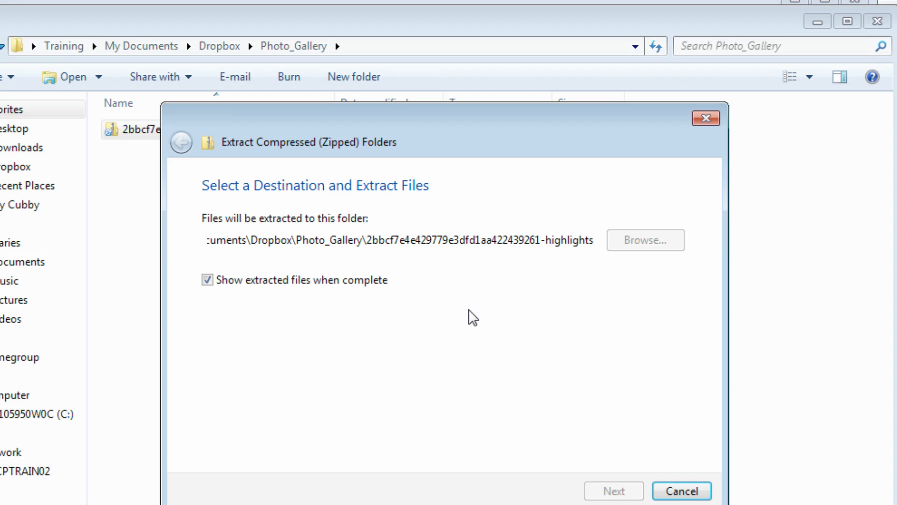
pyautogui.click(613, 490)
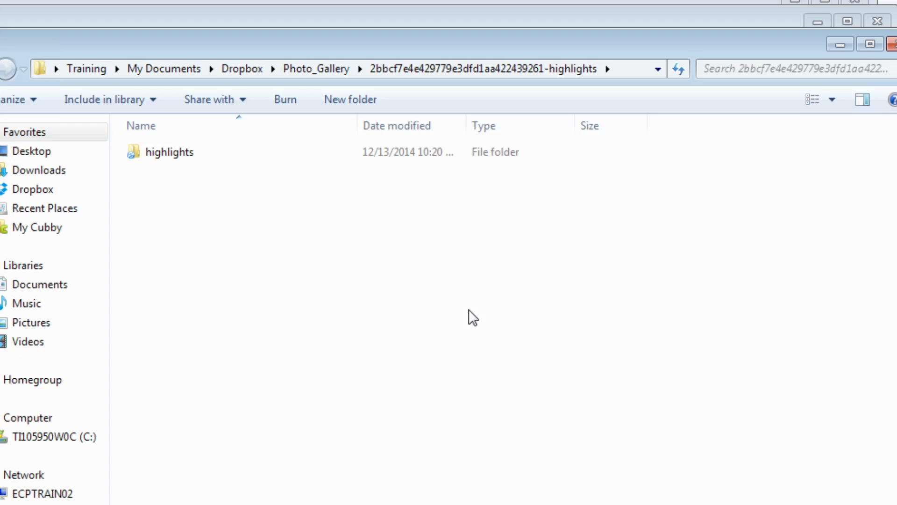
pyautogui.moveTo(193, 200)
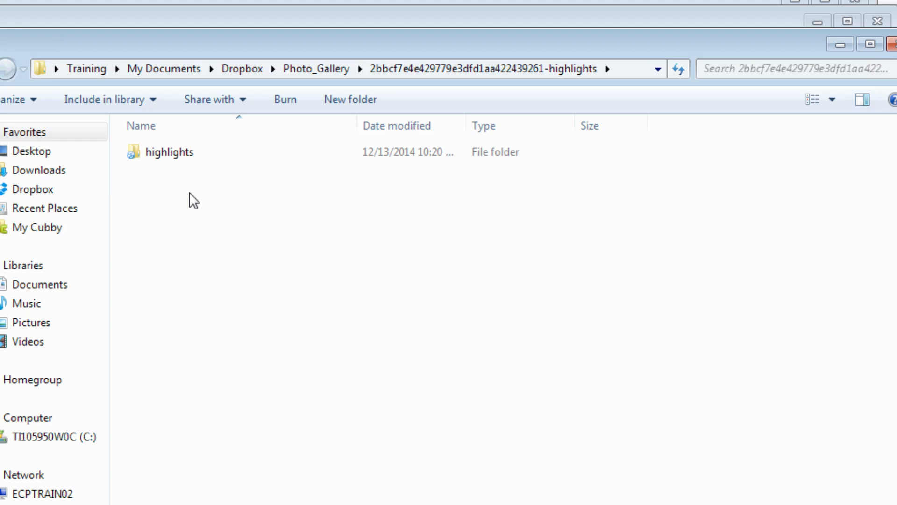
# View the extracted highlights folder and check GodInTheDirtHercules.jpg's 3500 x 2333 dimensions
pyautogui.click(170, 152)
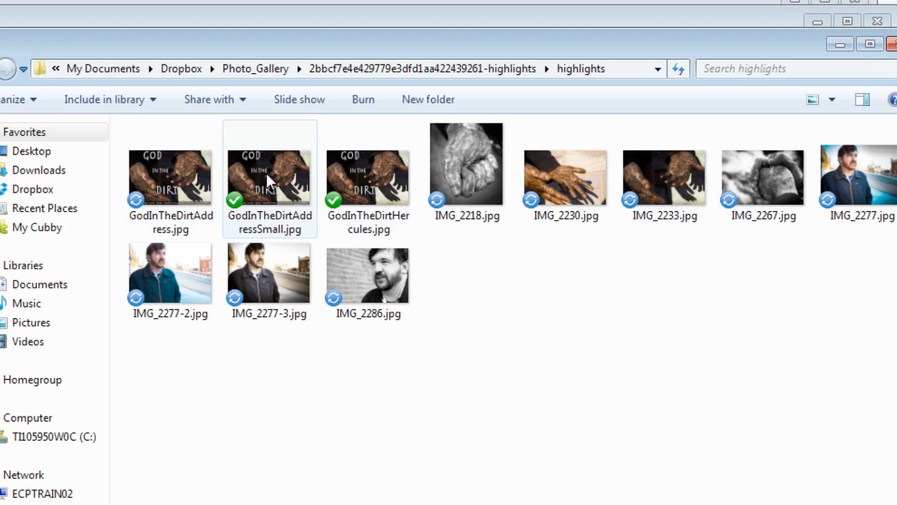
pyautogui.click(368, 178)
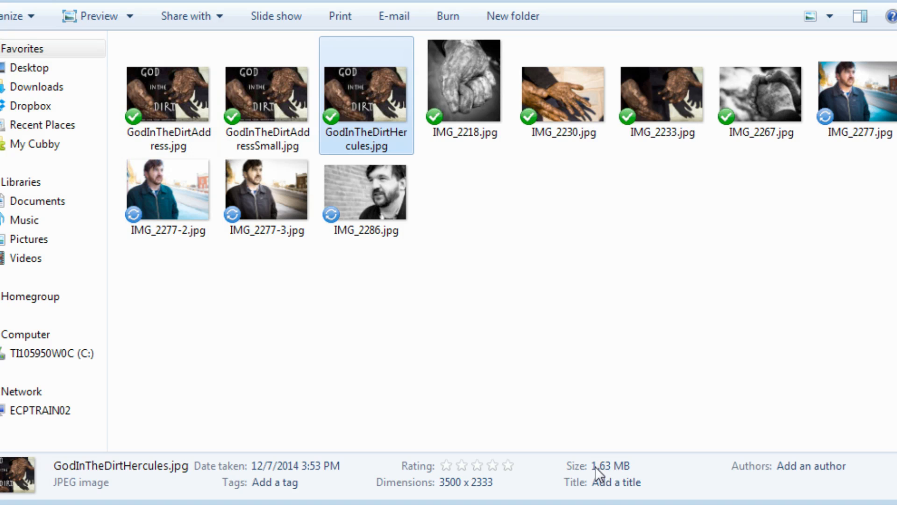
pyautogui.moveTo(605, 476)
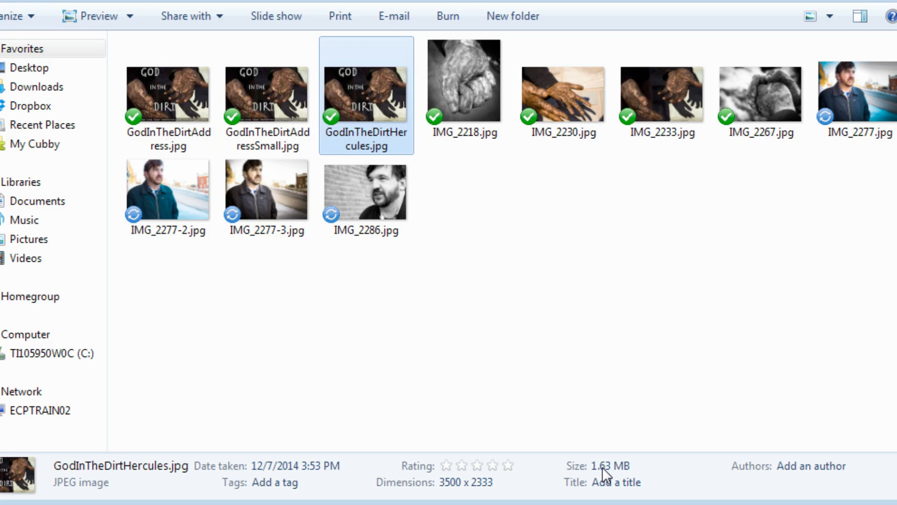
pyautogui.moveTo(452, 494)
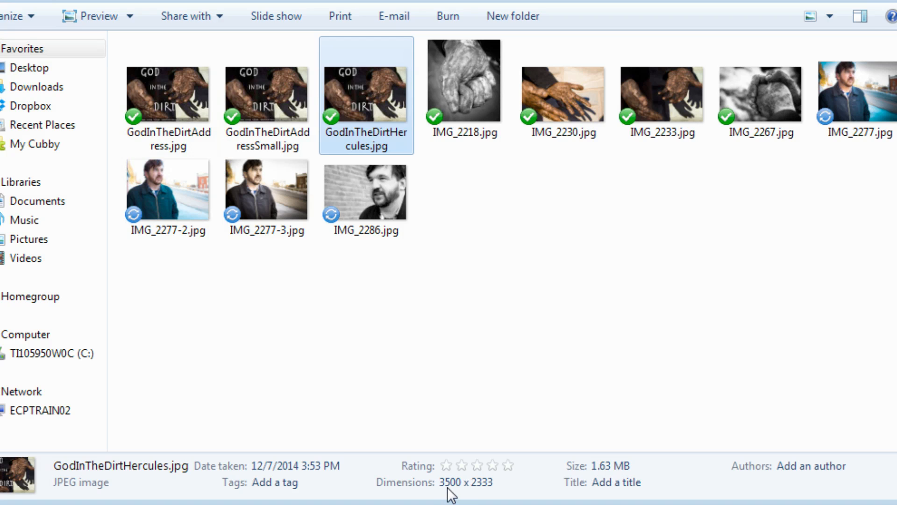
pyautogui.moveTo(515, 486)
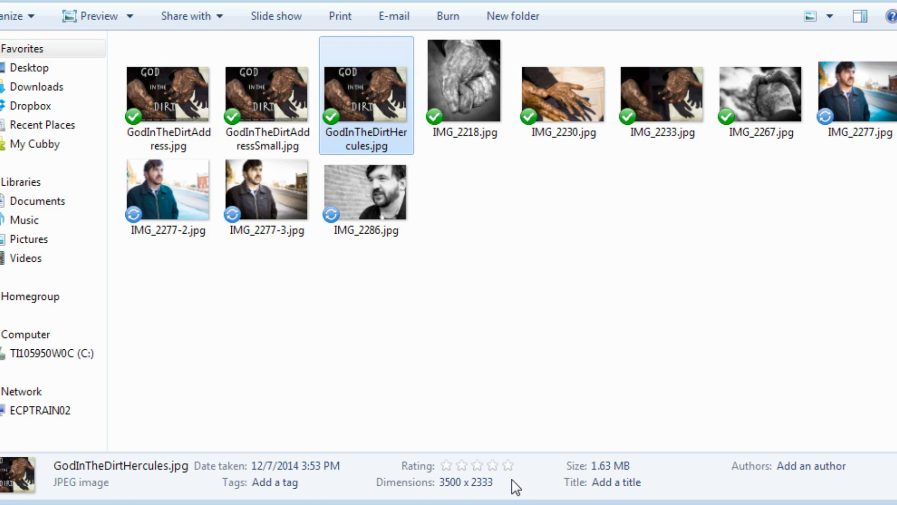
pyautogui.click(366, 192)
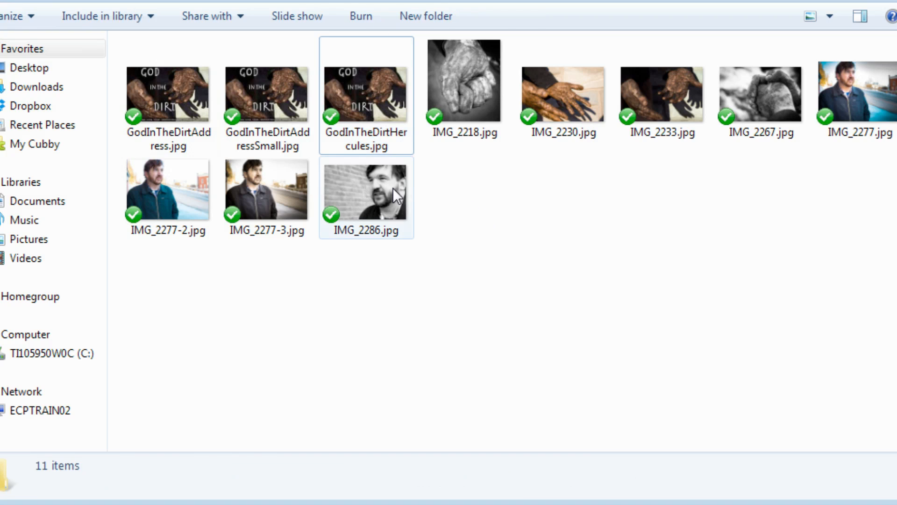
pyautogui.click(365, 191)
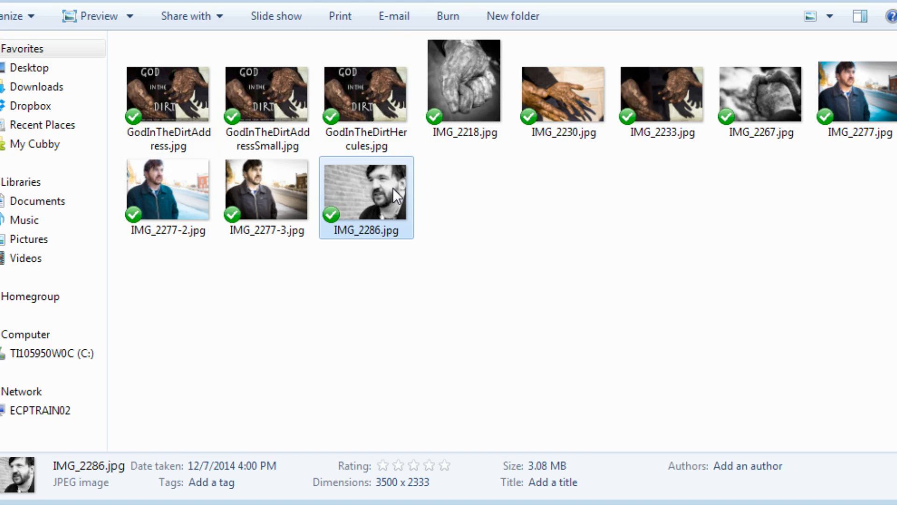
pyautogui.click(366, 95)
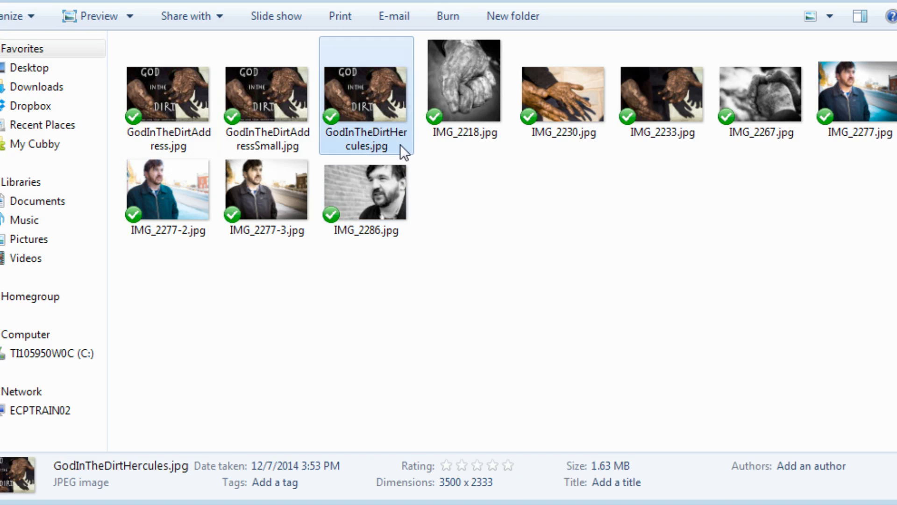
pyautogui.moveTo(598, 468)
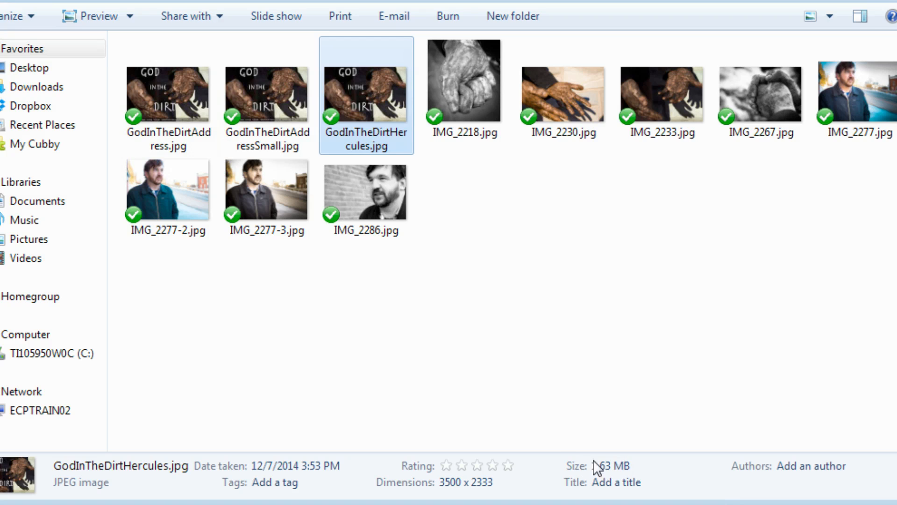
pyautogui.moveTo(337, 182)
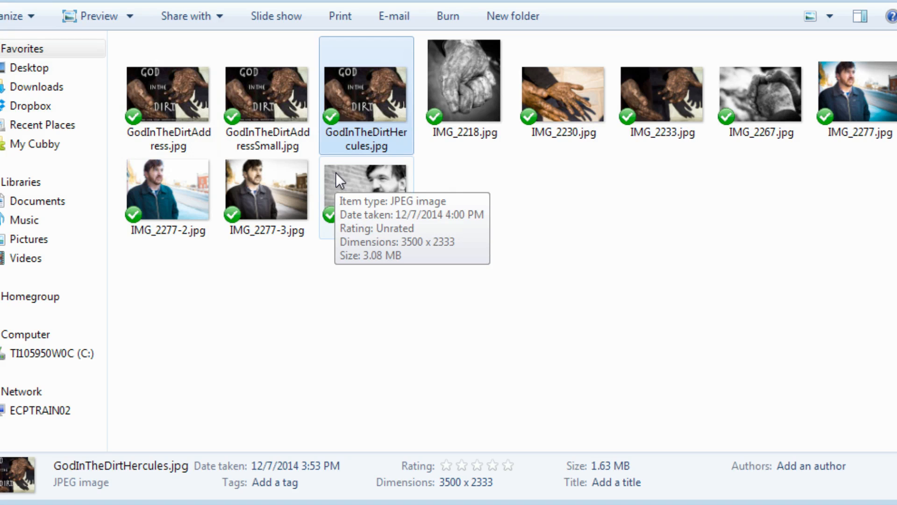
pyautogui.moveTo(541, 177)
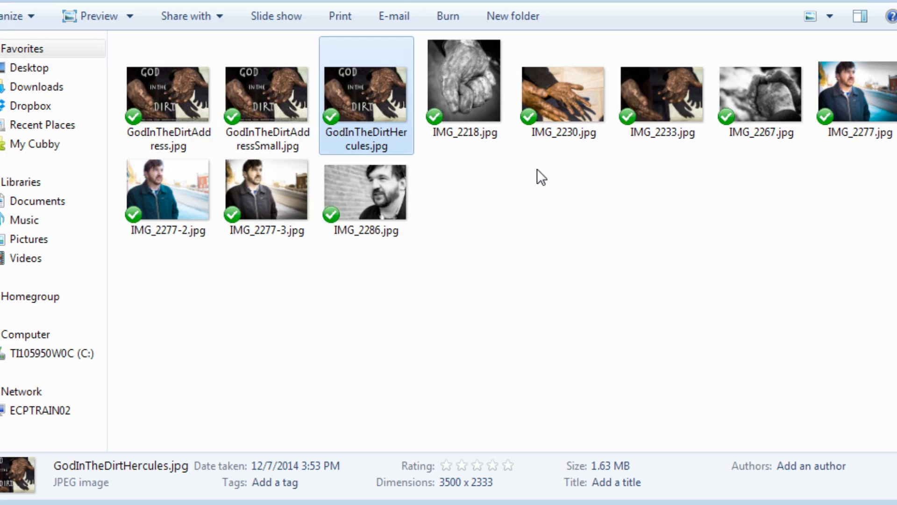
pyautogui.click(479, 190)
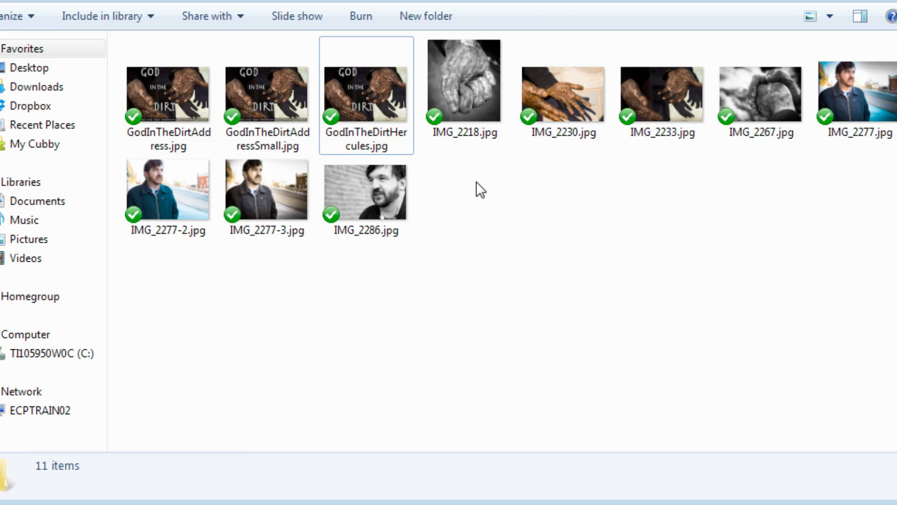